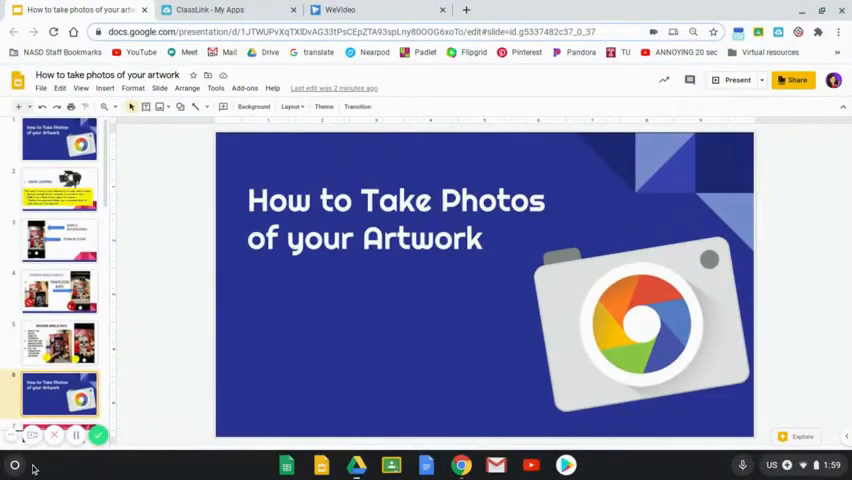
mouse_move(12, 464)
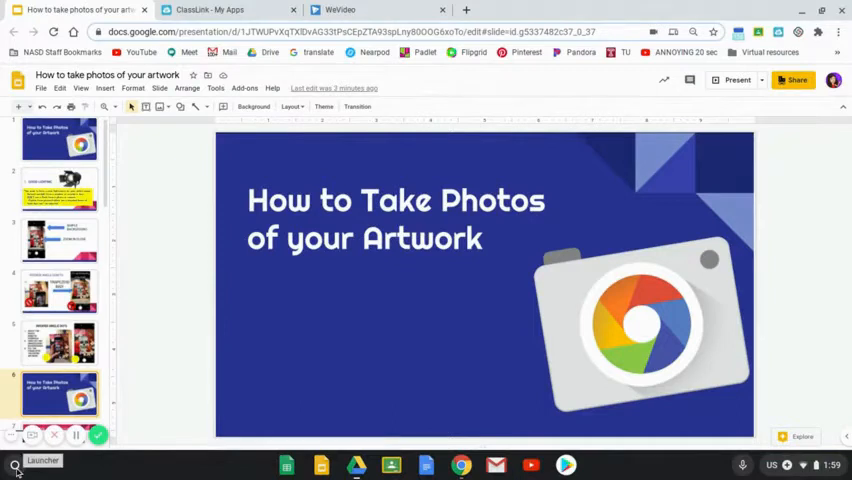
Search the Launcher for 'camera' to find the Camera app.
click(12, 460)
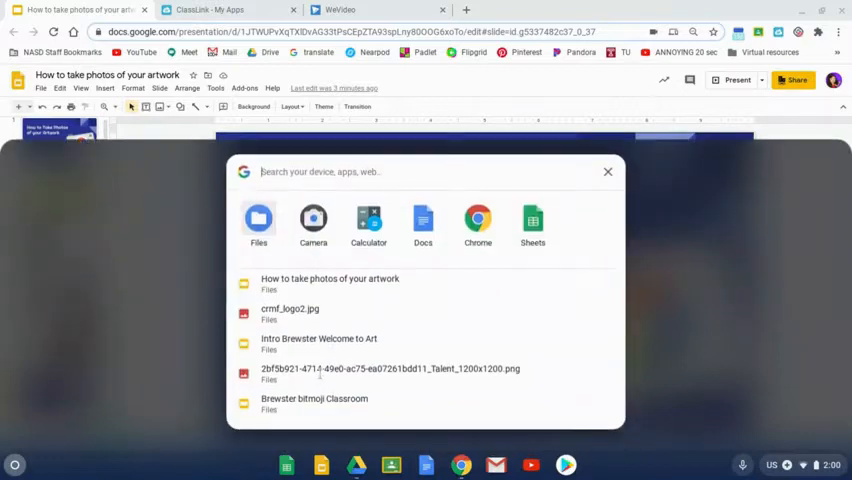
text(camera)
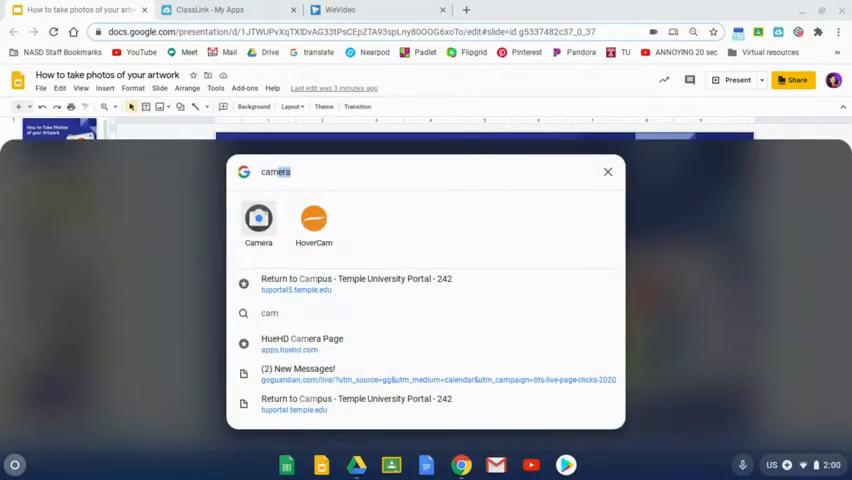
Launch Camera and photograph the sketchbook drawing in Photo mode.
click(608, 172)
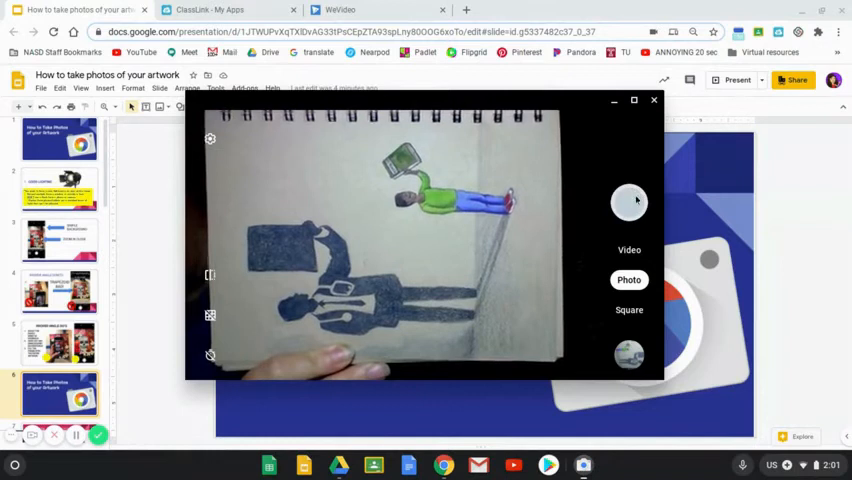
mouse_move(628, 204)
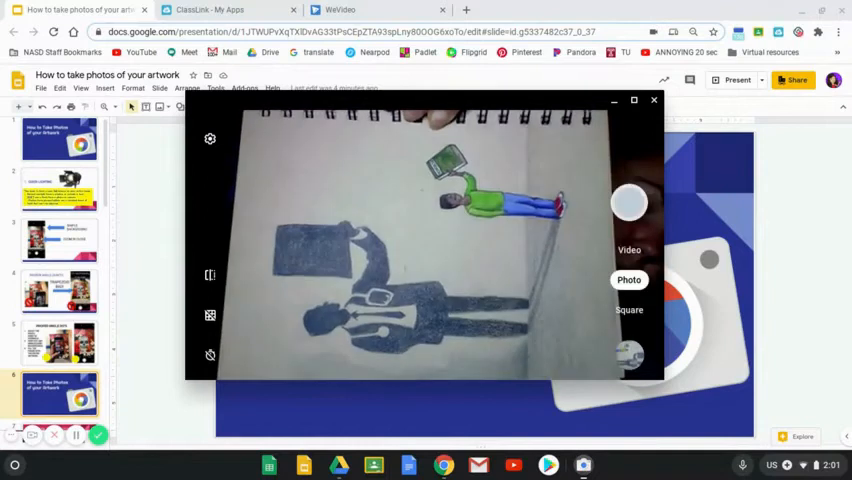
click(652, 100)
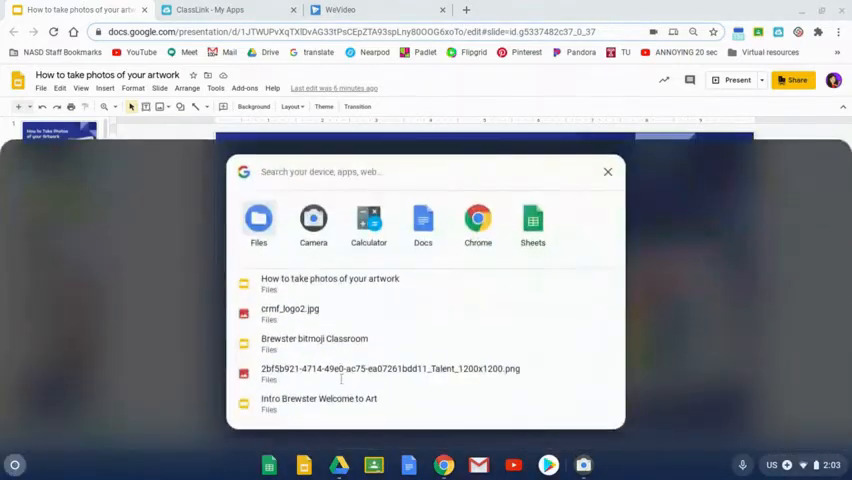
Launch Files and browse My files > Downloads to the captured photo IMG_20200902_020213.
text(file)
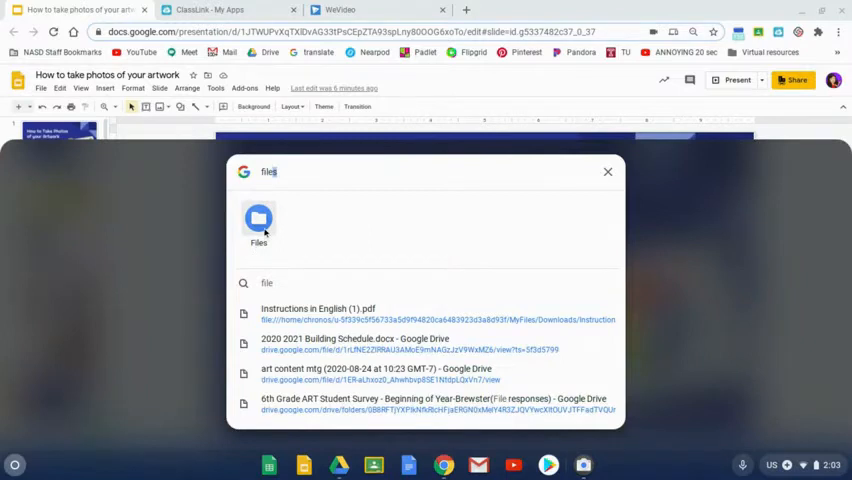
click(258, 218)
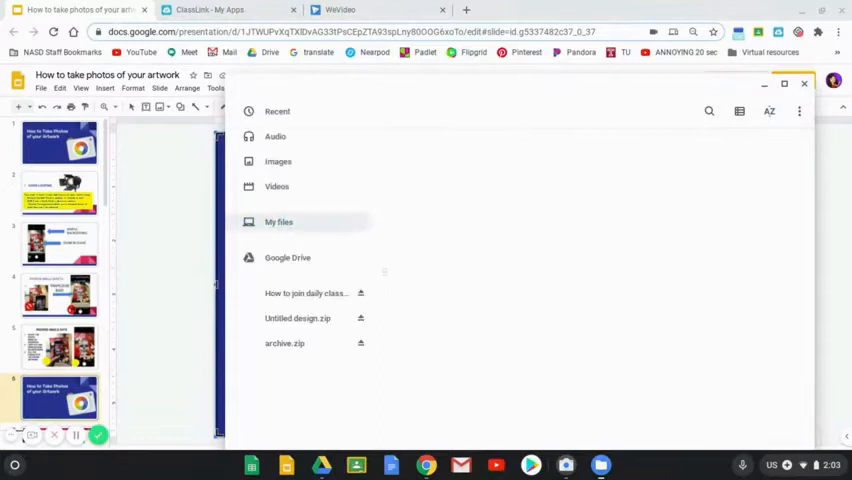
click(280, 220)
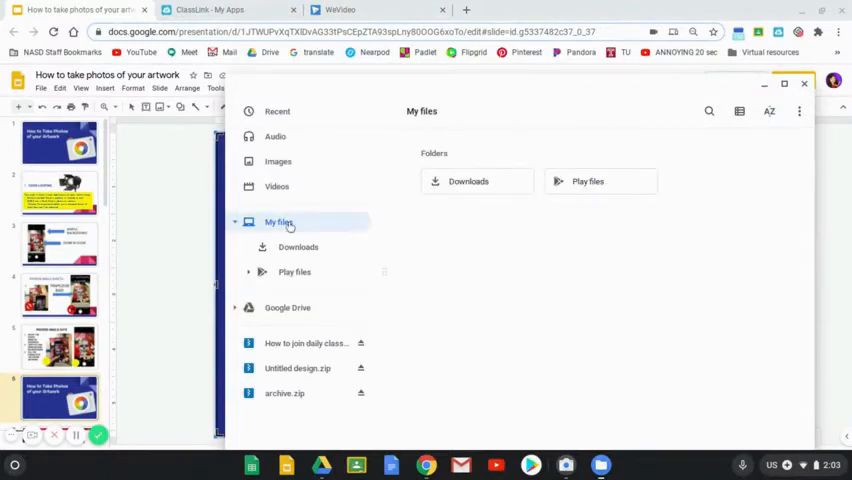
mouse_move(312, 252)
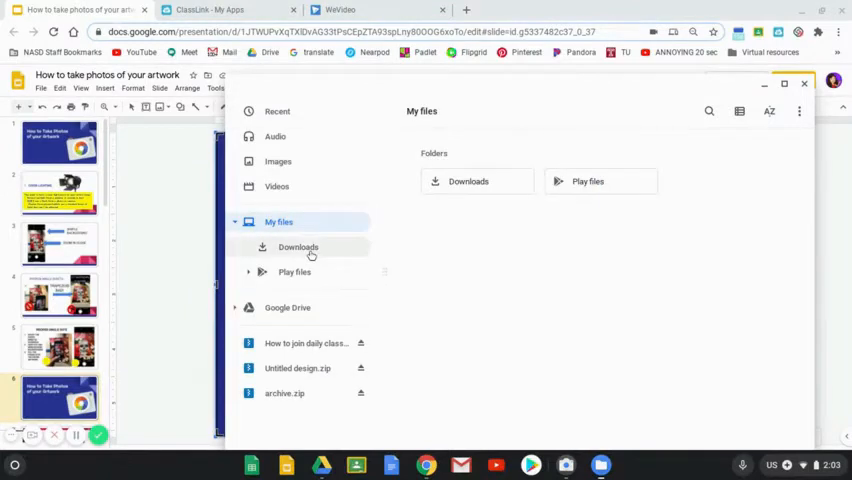
click(298, 246)
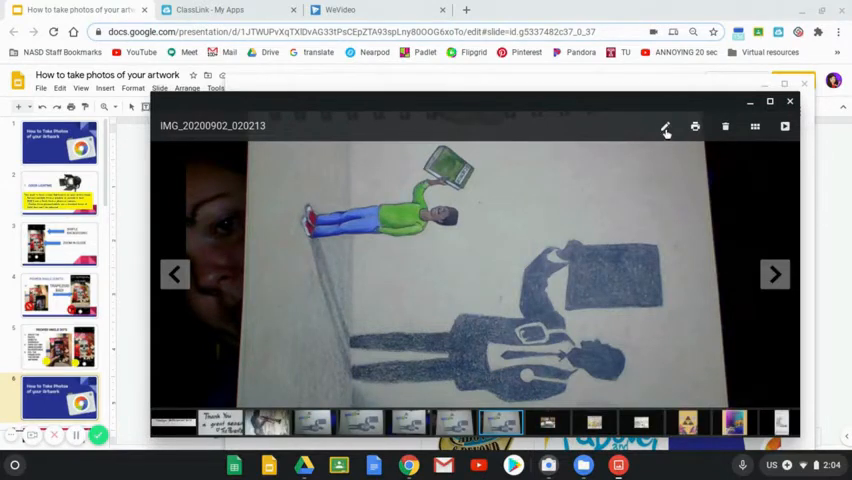
mouse_move(664, 120)
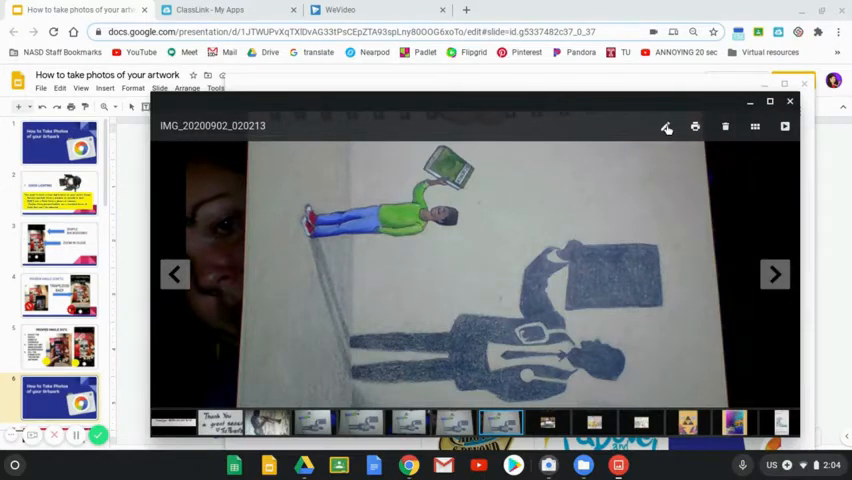
Put the photo IMG_20200902_020213 into Gallery's editing mode to rotate it upright.
click(664, 126)
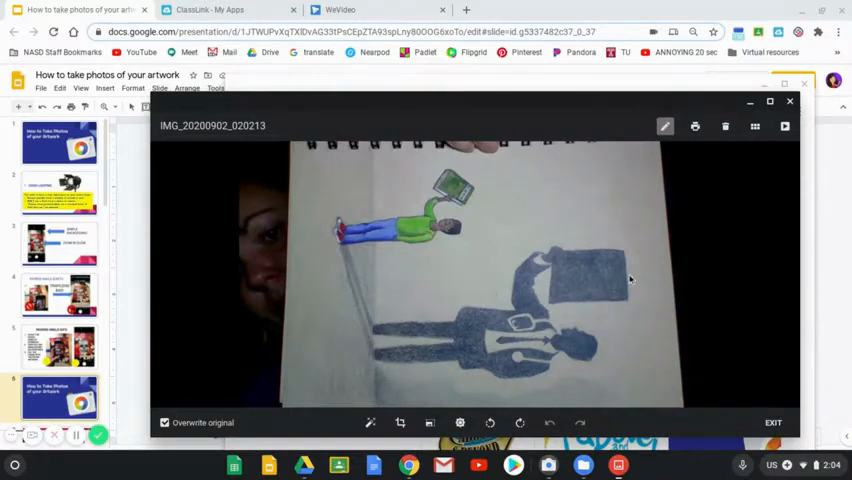
mouse_move(476, 388)
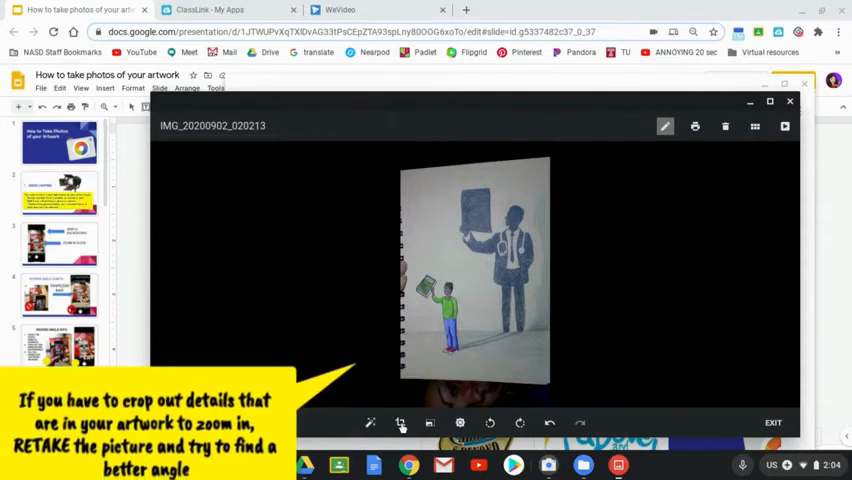
Crop the upright photo down to just the drawing and apply it.
click(400, 422)
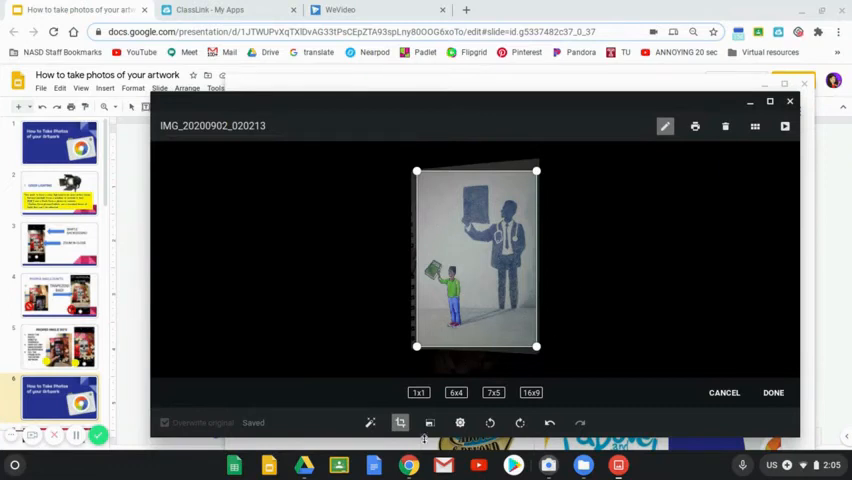
click(400, 422)
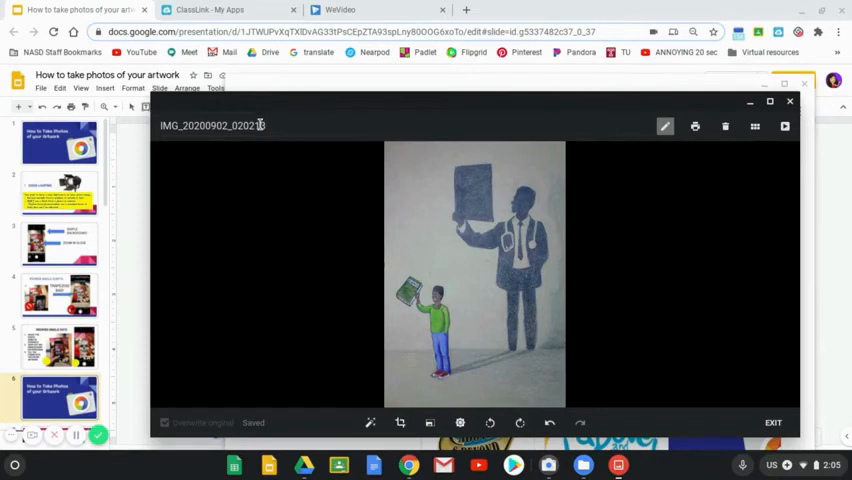
double_click(212, 126)
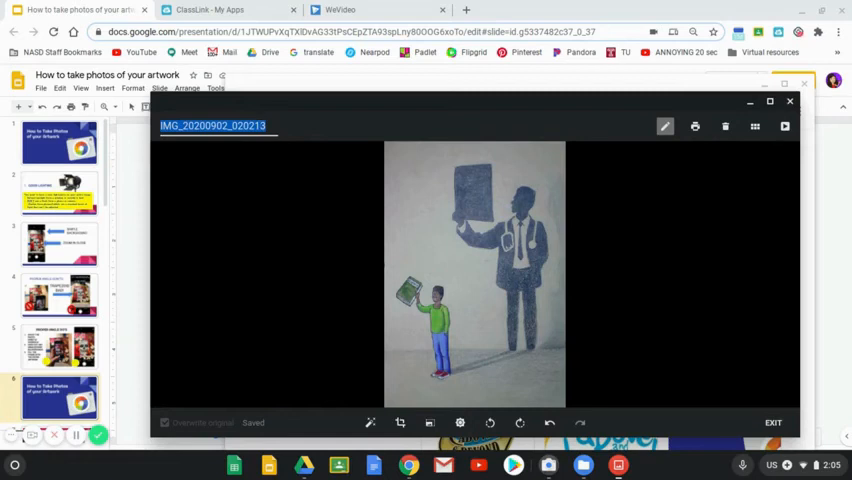
mouse_move(156, 140)
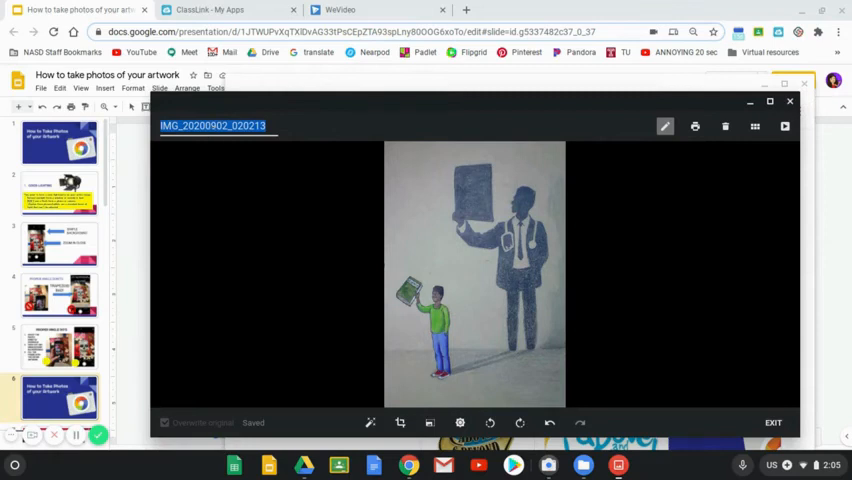
text(R)
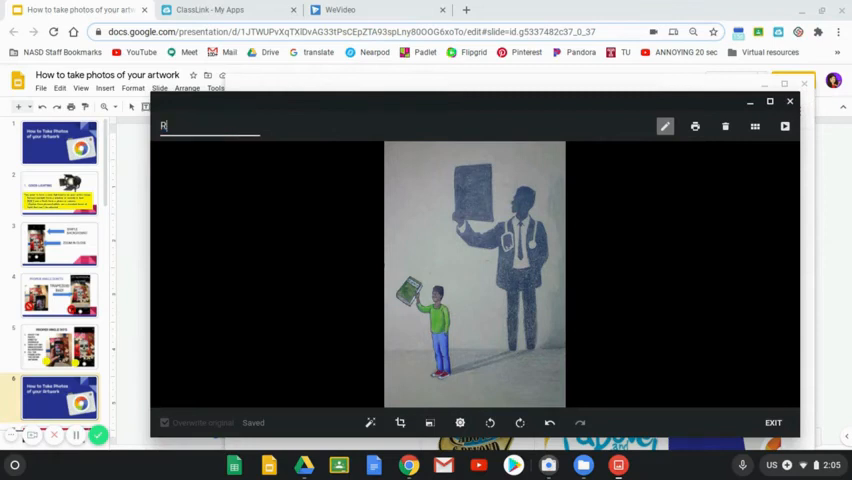
text(Rachel Brew)
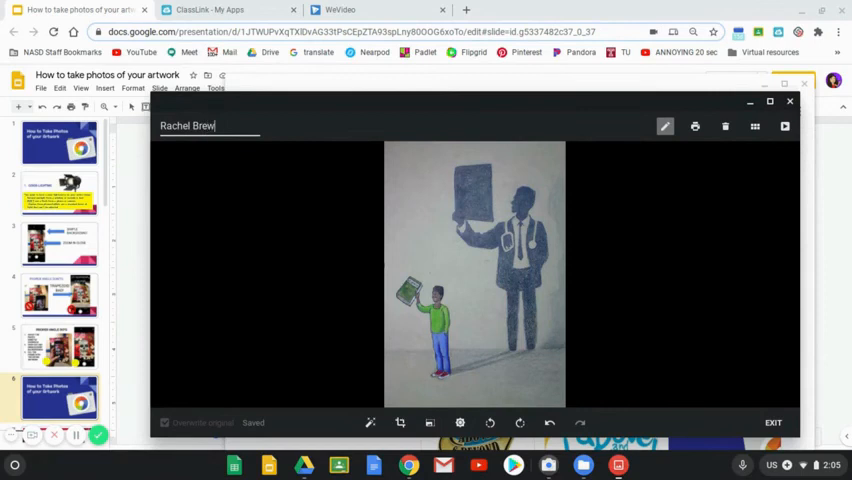
text(ster A)
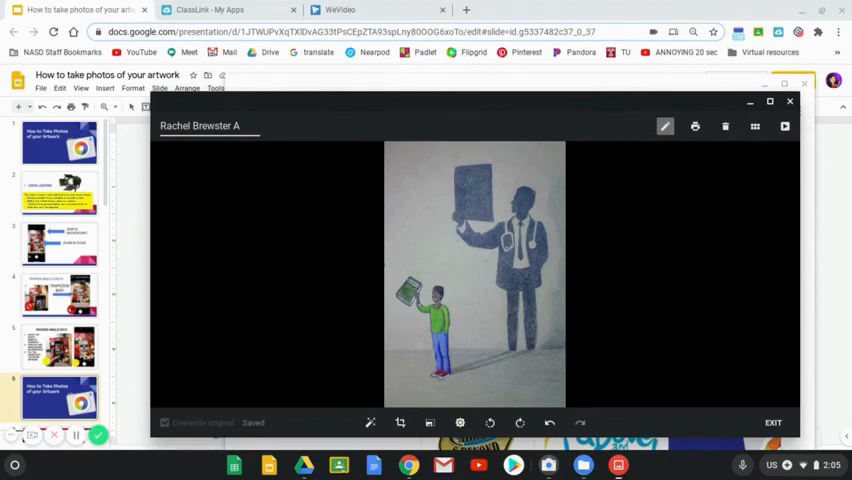
text(big)
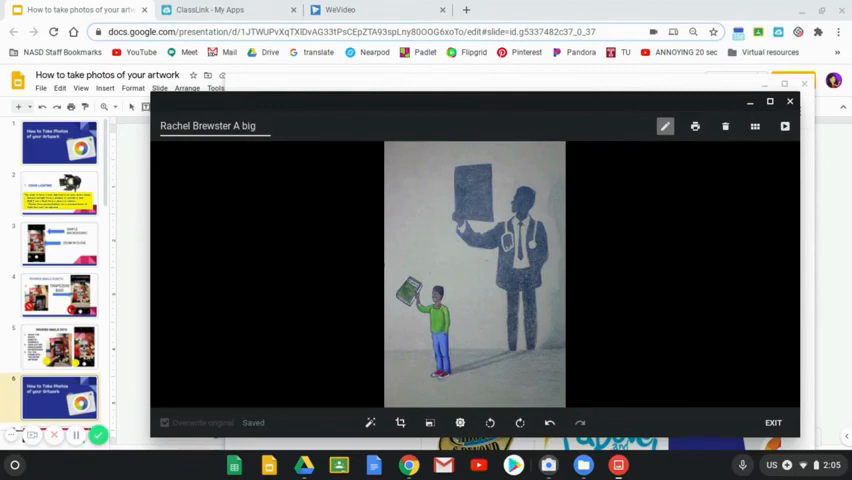
text(dream for a)
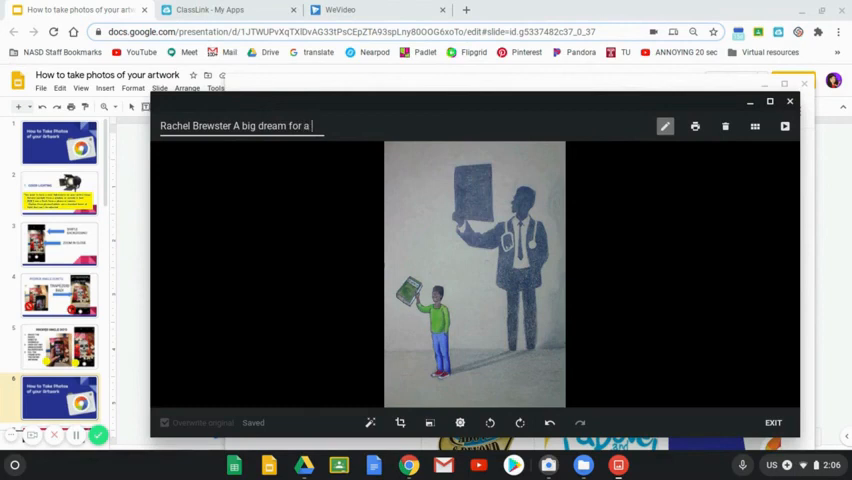
text(small boy)
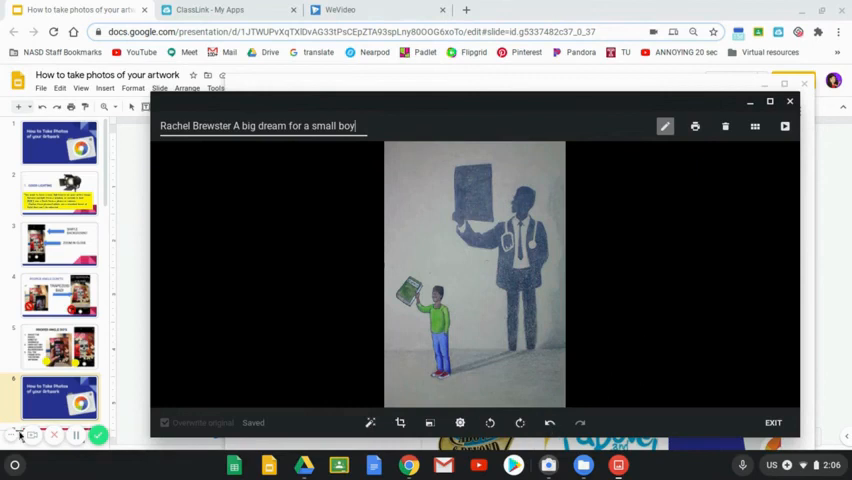
mouse_move(326, 182)
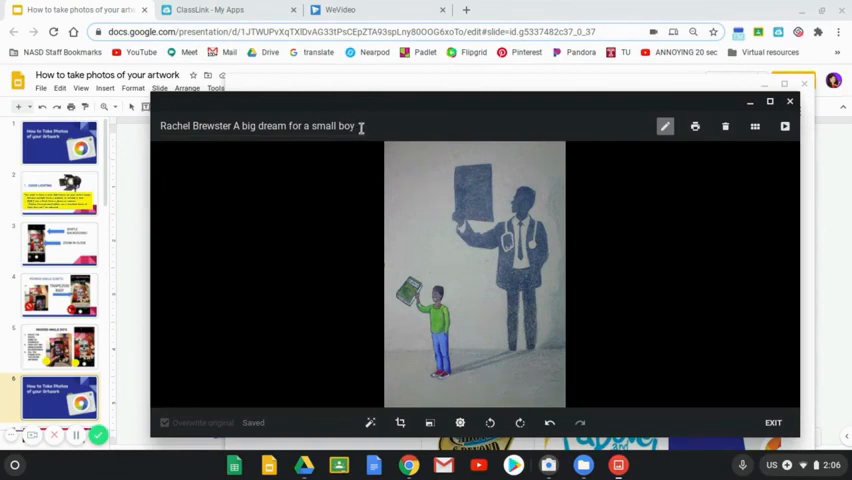
mouse_move(302, 236)
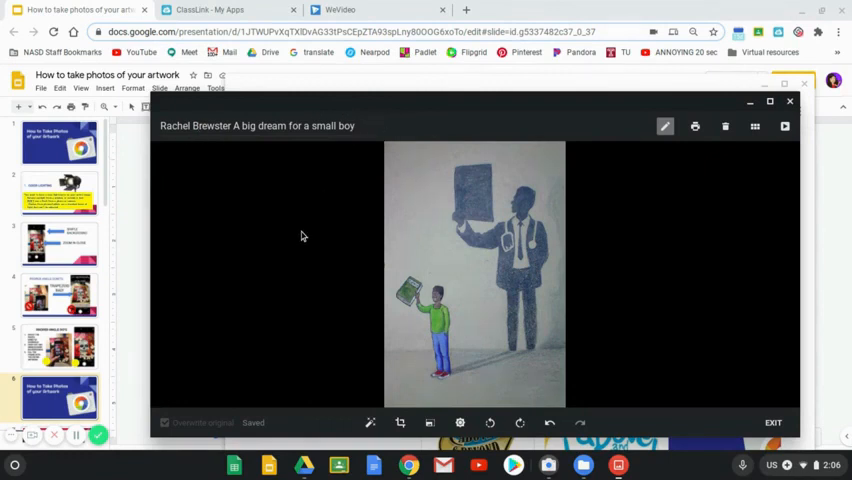
mouse_move(492, 308)
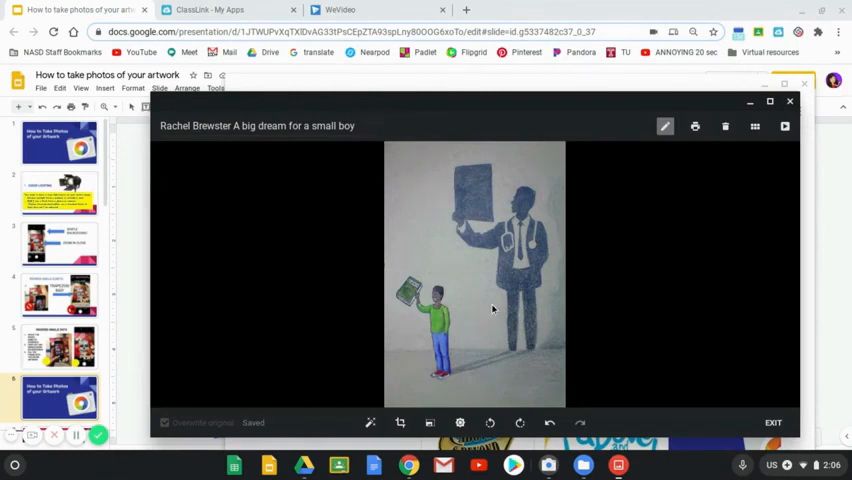